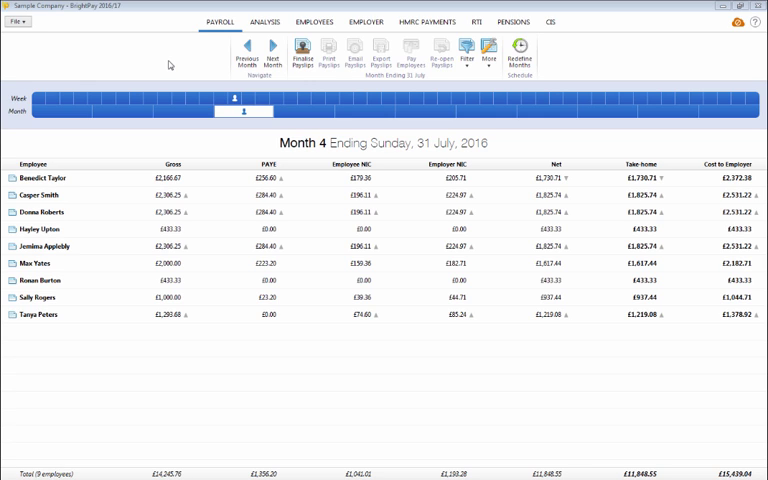
pyautogui.moveTo(192, 50)
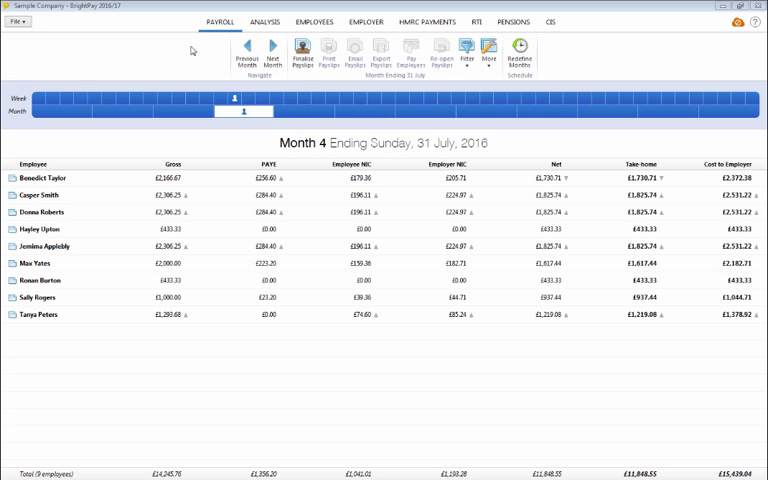
pyautogui.moveTo(156, 140)
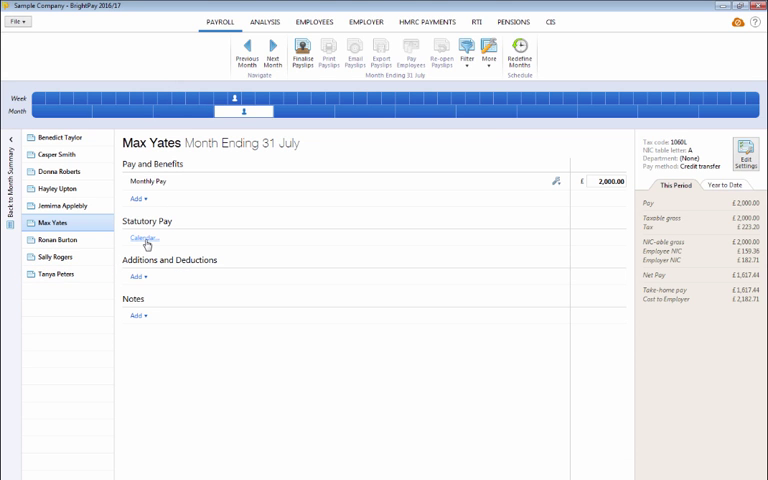
pyautogui.click(144, 240)
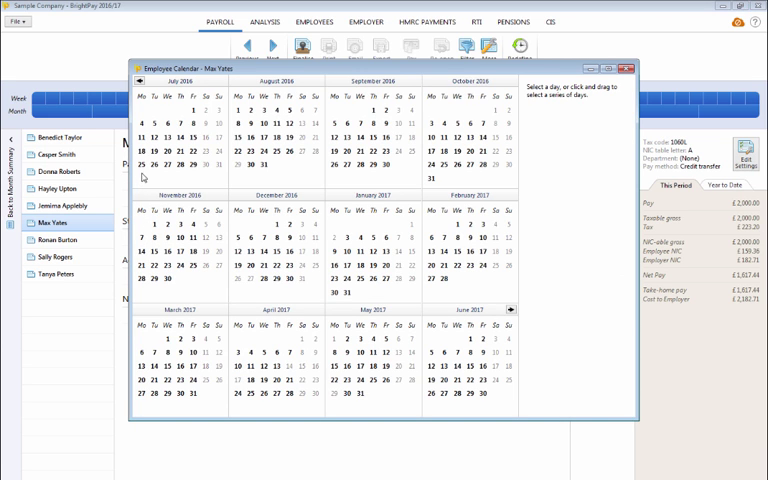
pyautogui.click(142, 168)
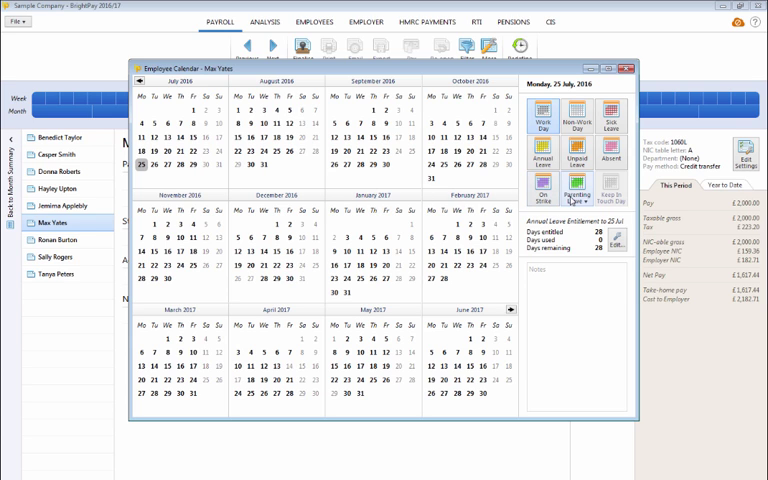
# Record Paternity Leave (Adoption) from 25 July 2016 with overridden average weekly earnings of 550, and save
pyautogui.click(572, 186)
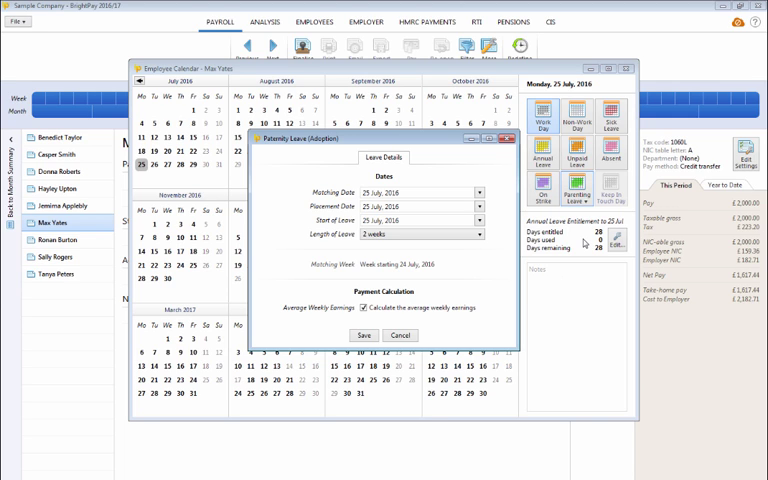
pyautogui.moveTo(496, 254)
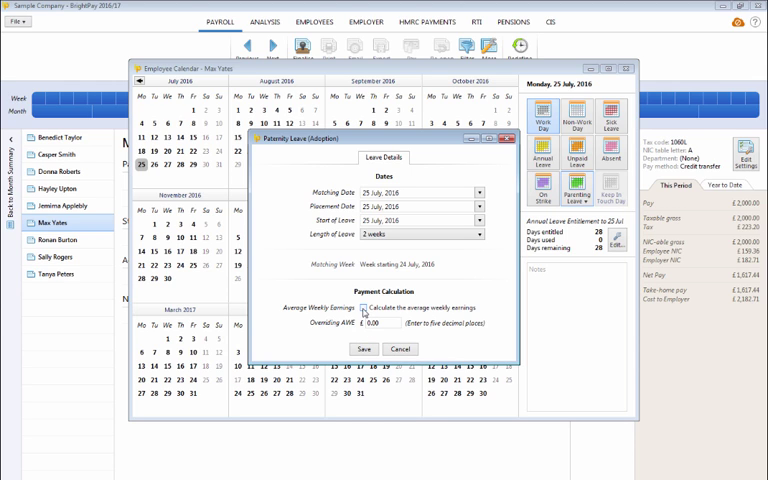
pyautogui.click(376, 322)
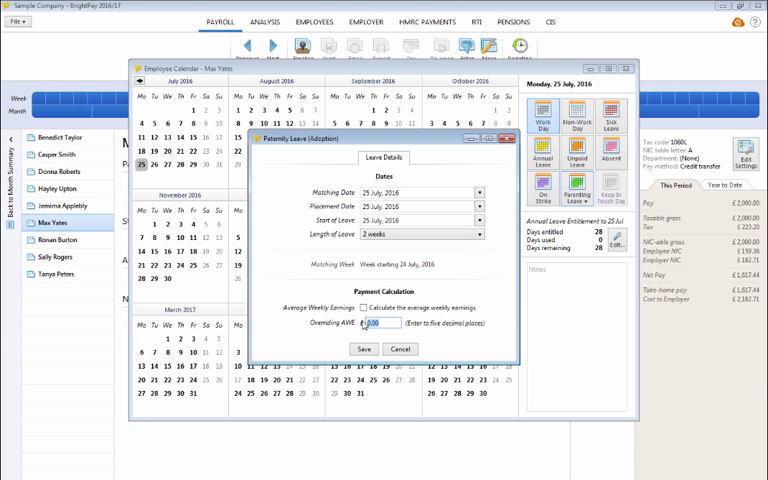
pyautogui.write('550')
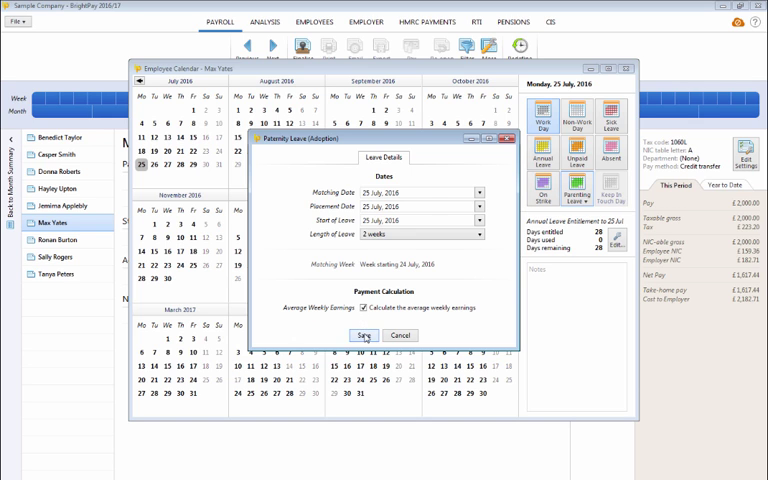
pyautogui.click(364, 336)
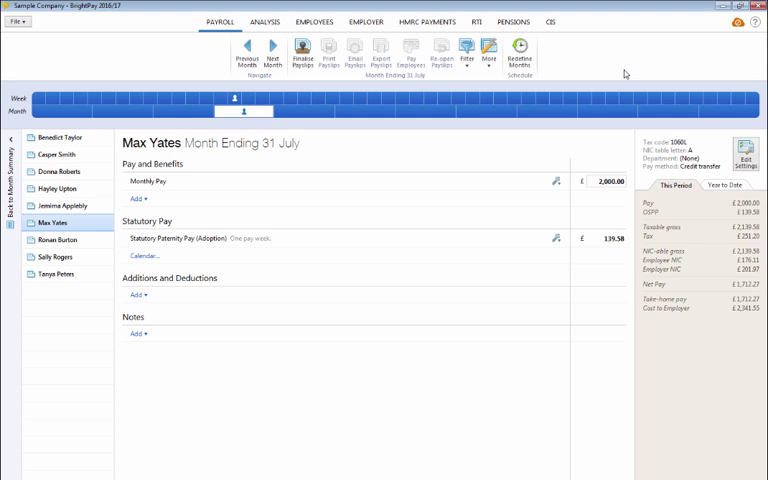
pyautogui.moveTo(616, 220)
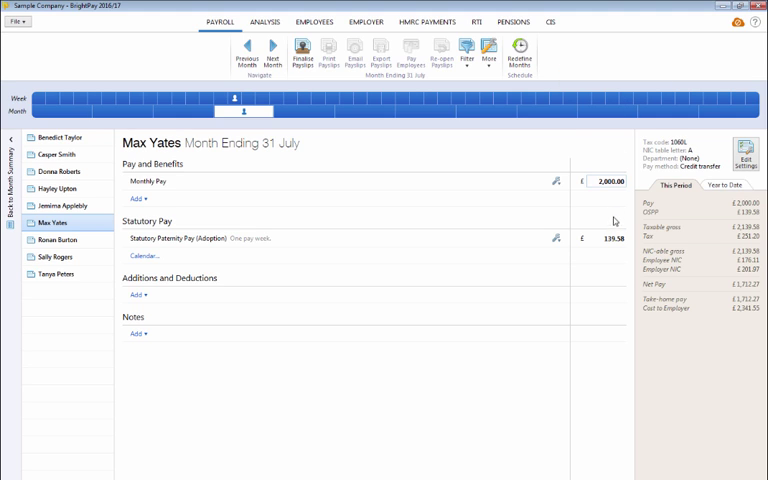
pyautogui.moveTo(612, 252)
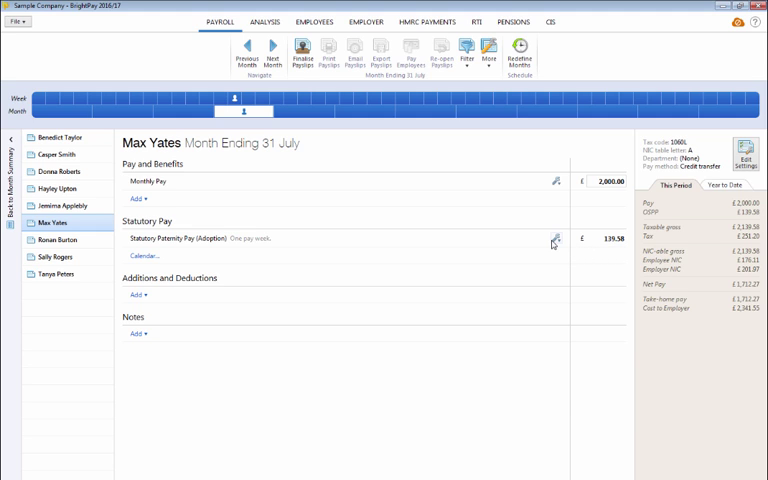
# Show the options for the Statutory Paternity Pay (Adoption) line of 139.58 on the payslip
pyautogui.click(556, 236)
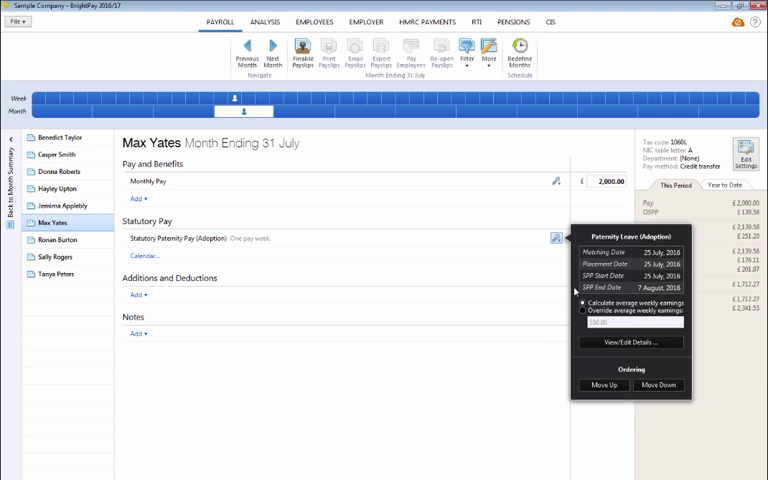
# Use the overriding 550.00 average weekly earnings and view the full paternity leave details
pyautogui.click(580, 312)
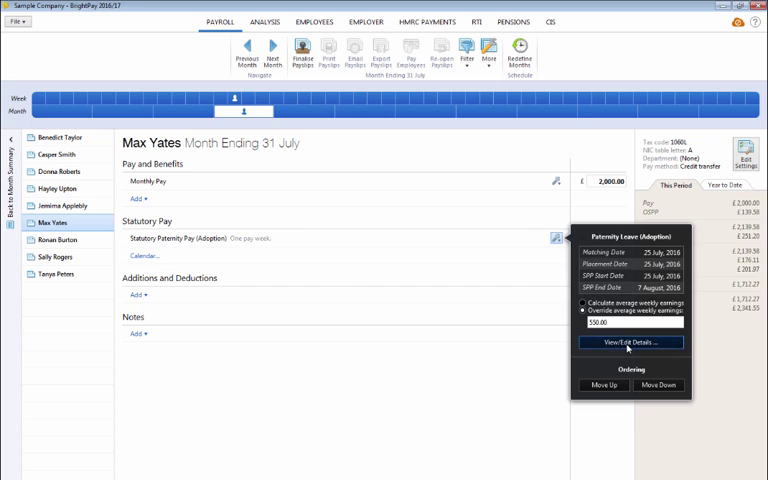
pyautogui.click(628, 342)
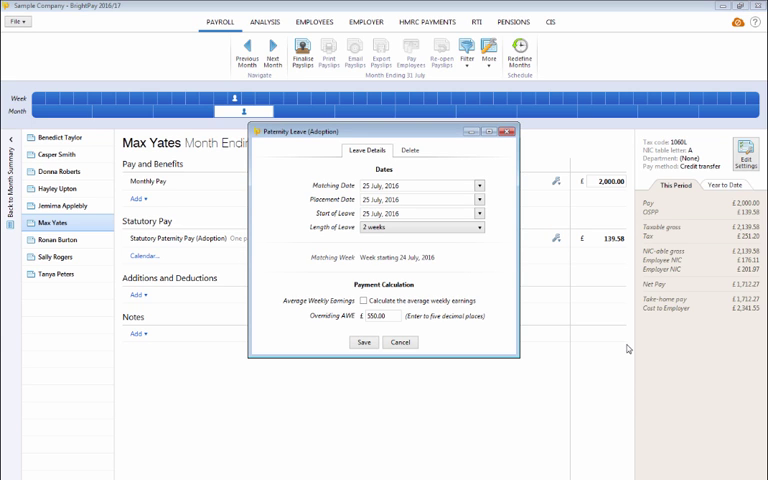
pyautogui.moveTo(512, 144)
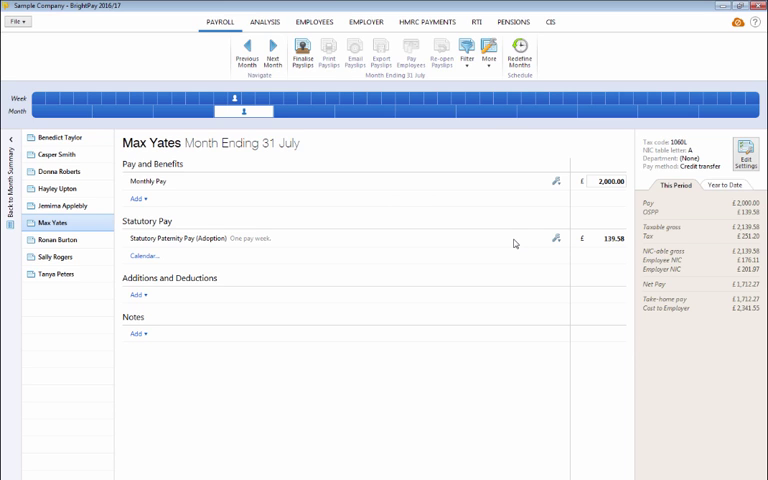
pyautogui.moveTo(480, 244)
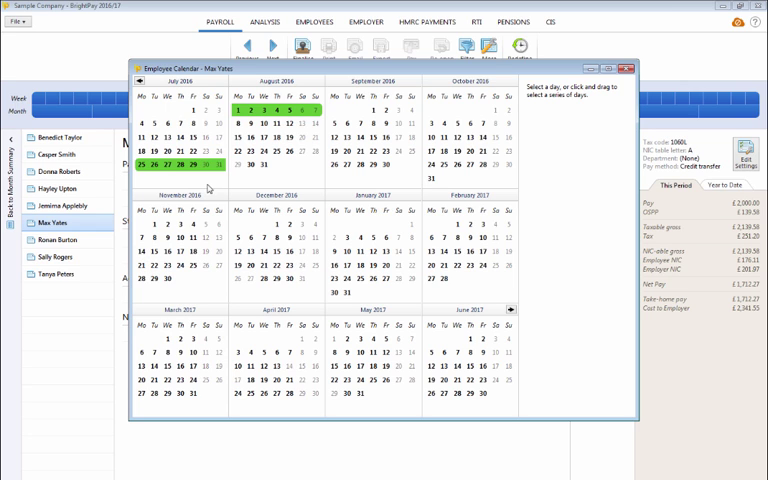
# Check the Paternity Leave (Adoption) summary for a marked day in the 25 July–7 August leave
pyautogui.click(240, 112)
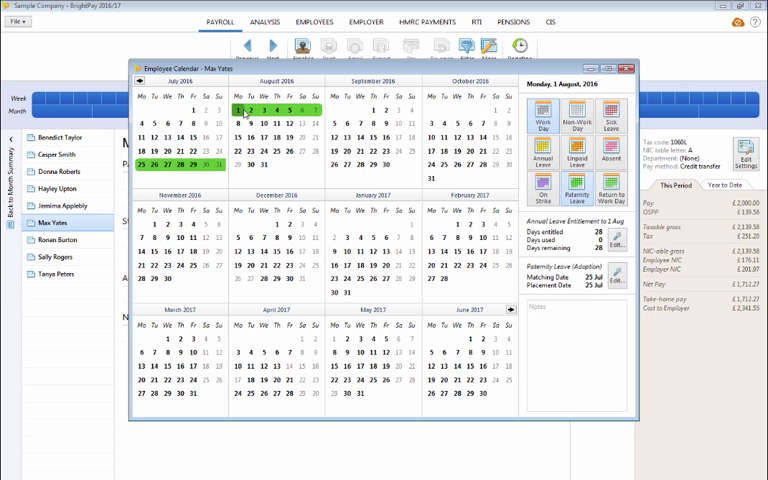